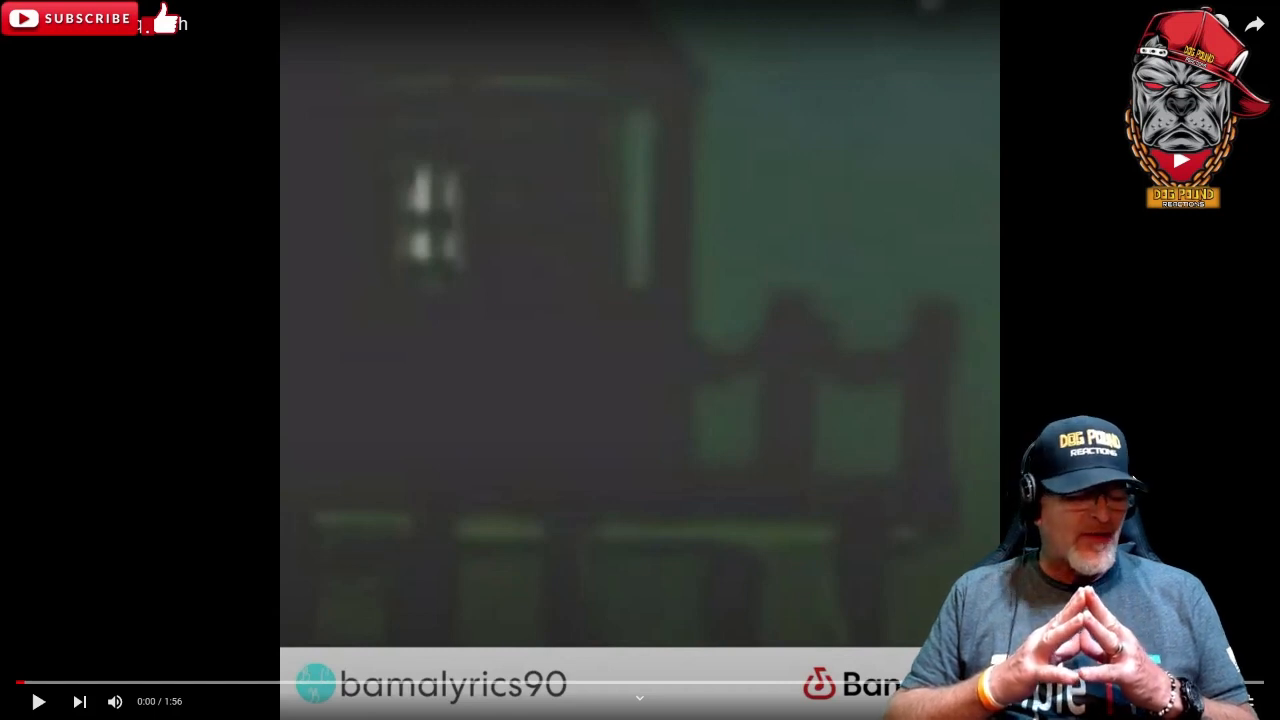
pyautogui.moveTo(1133, 480)
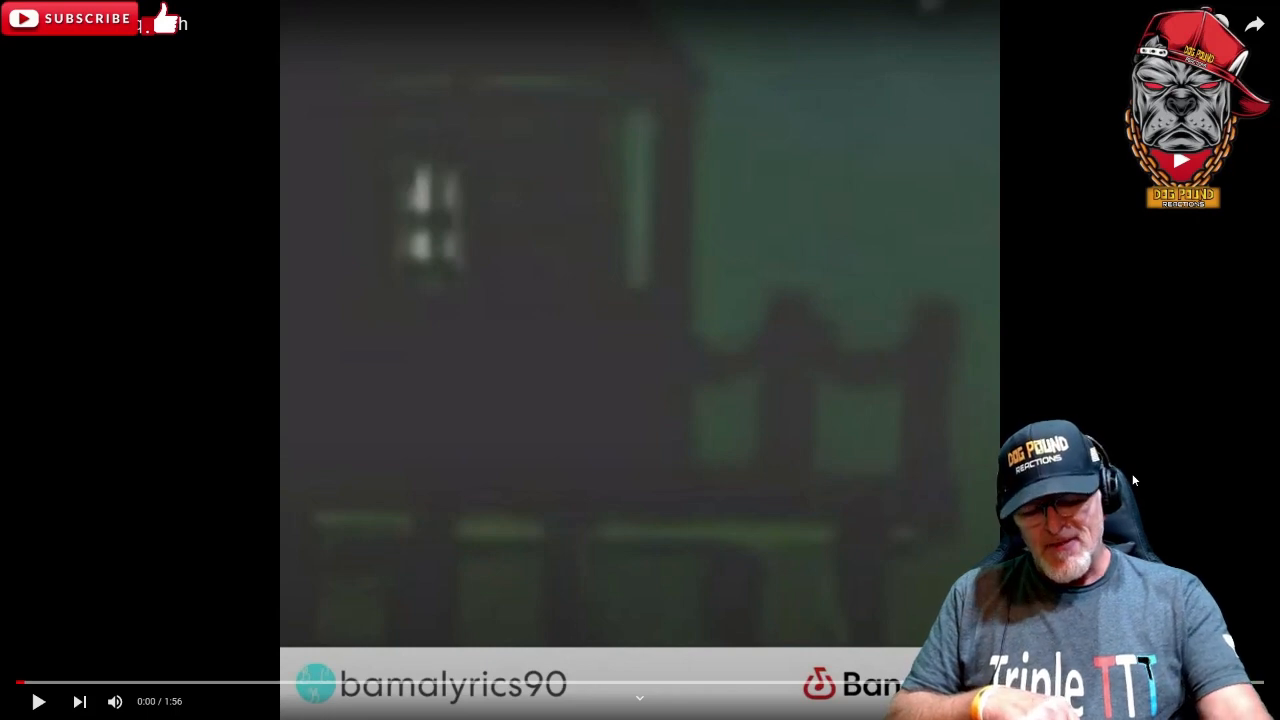
# Start playback of the 'Hated by SethS' music video in Media Player.
pyautogui.click(40, 702)
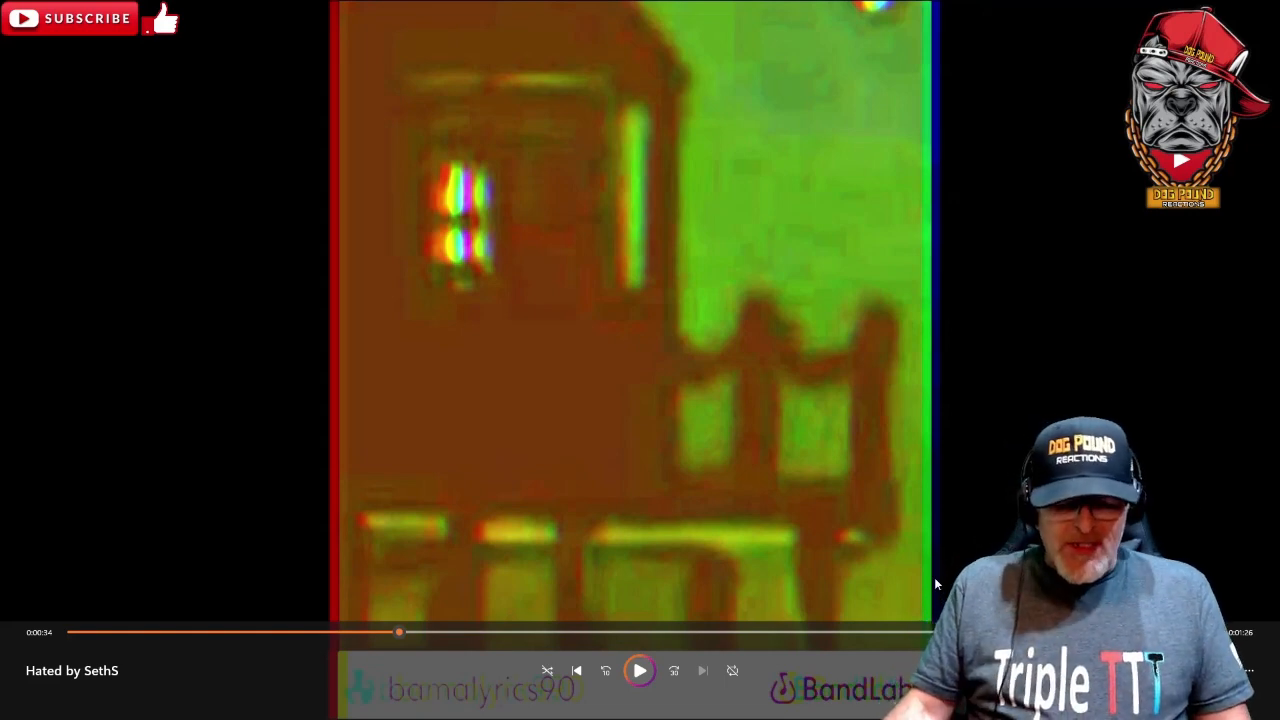
# Pause the 'Hated by SethS' video at 0:34 for commentary.
pyautogui.click(640, 671)
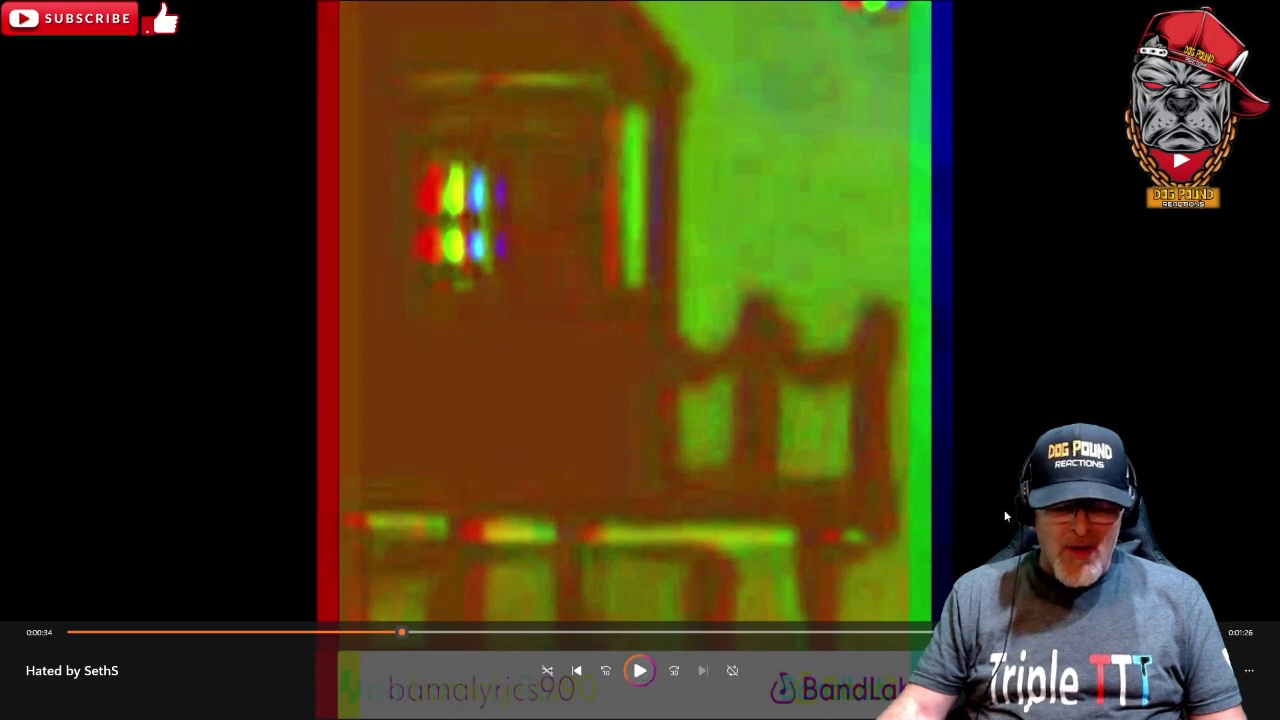
# Resume 'Hated by SethS' playback twice after commentary pauses, continuing past 0:44.
pyautogui.click(640, 670)
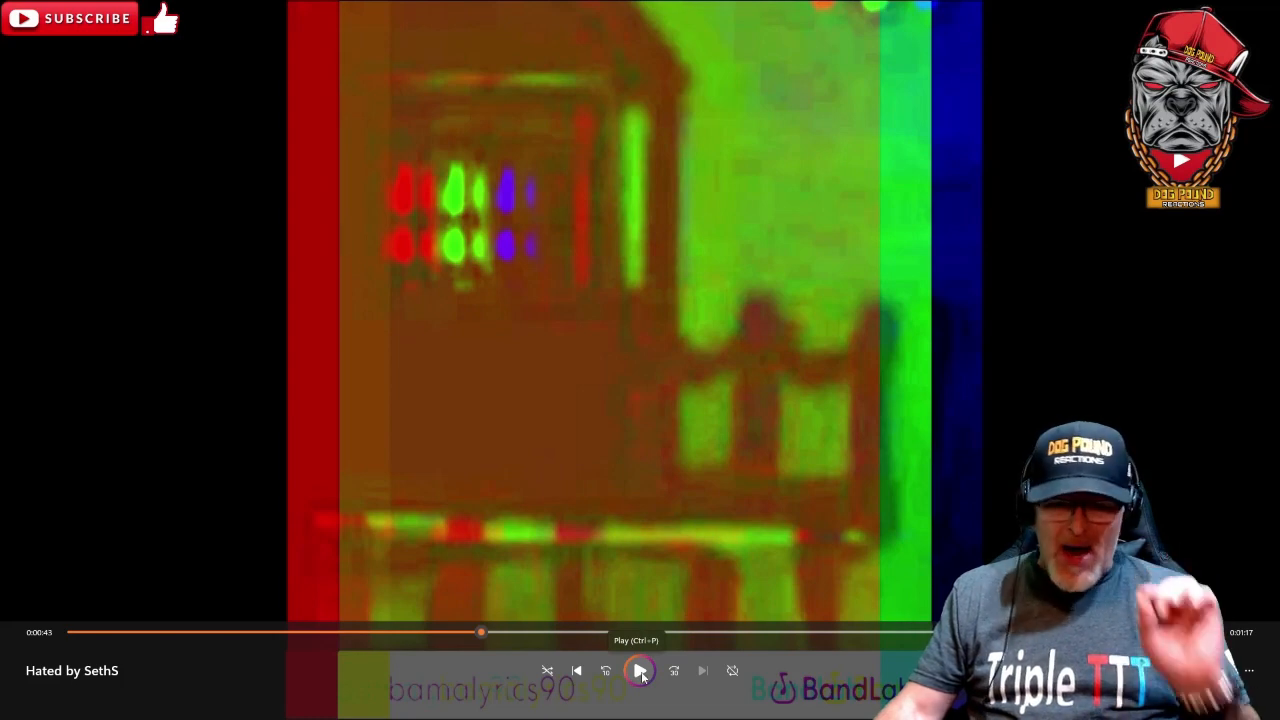
pyautogui.click(641, 672)
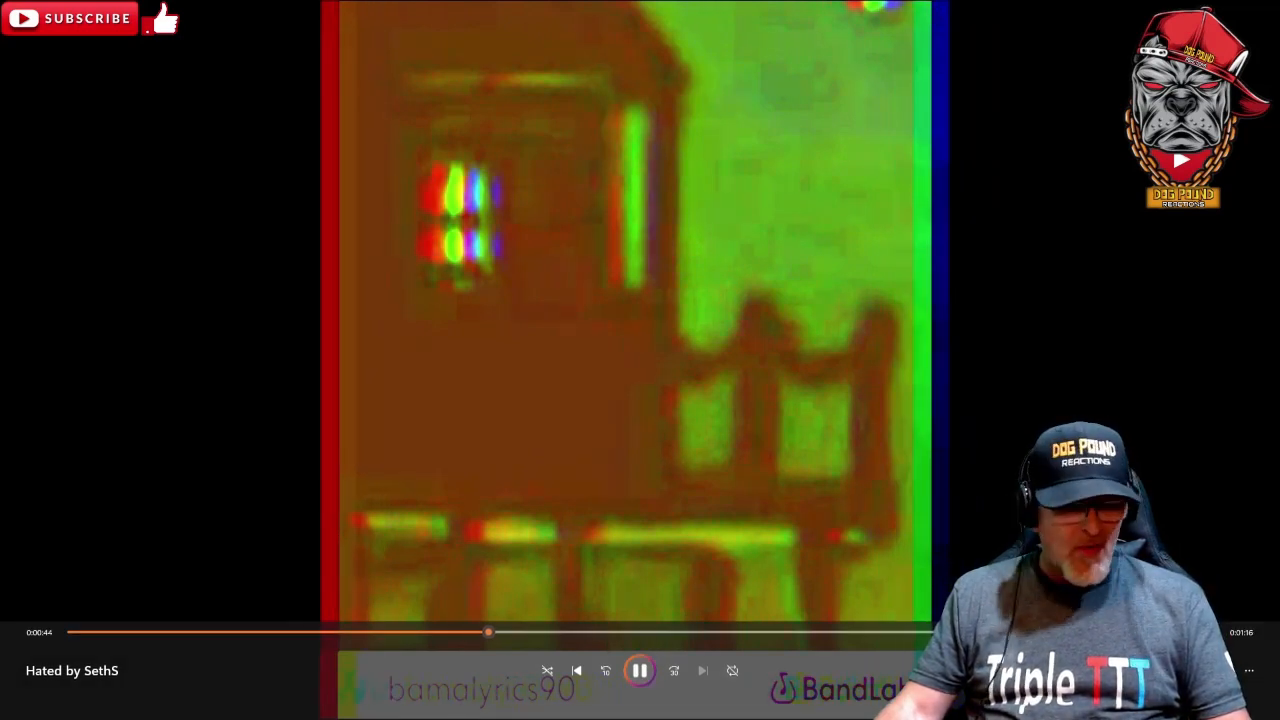